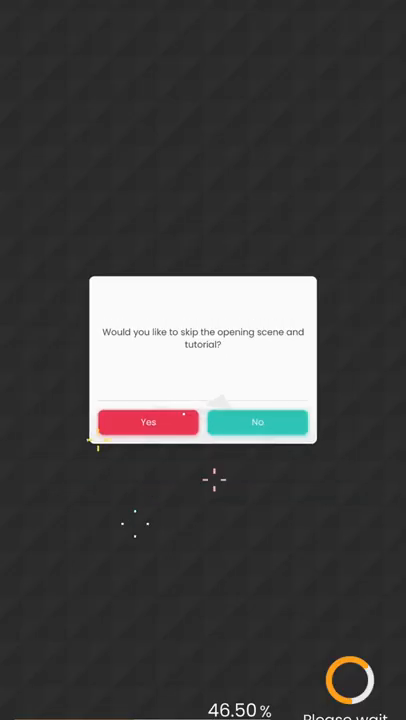
Skip the opening scene and tutorial, then head into the Menu's Account Info section
{"action": "left_click", "coordinate": [256, 420]}
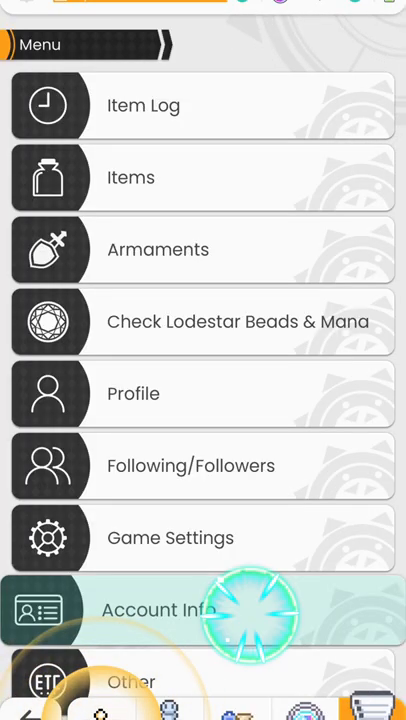
{"action": "left_click", "coordinate": [158, 608]}
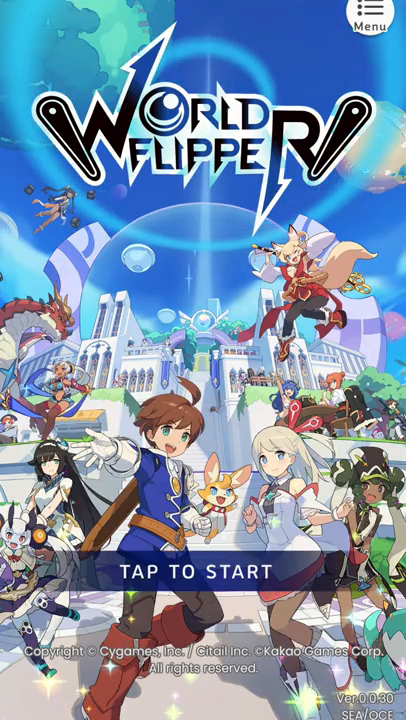
Start from the title screen to bring up the Guest Login question
{"action": "left_click", "coordinate": [204, 570]}
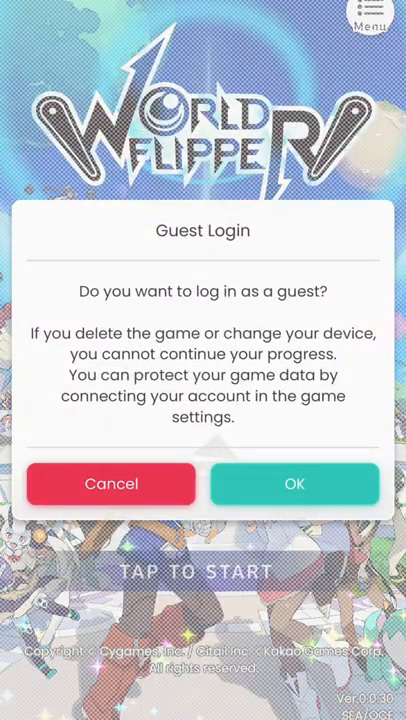